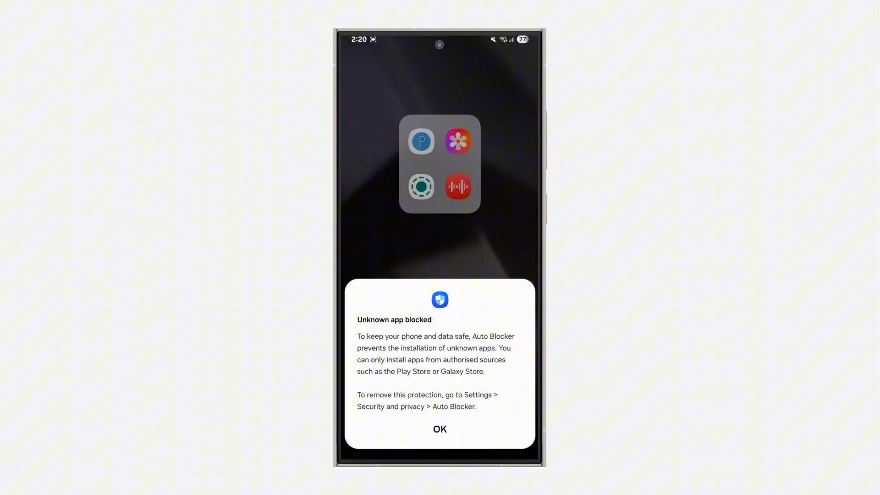
- Dismiss the Unknown app blocked warning with OK
left_click(439, 429)
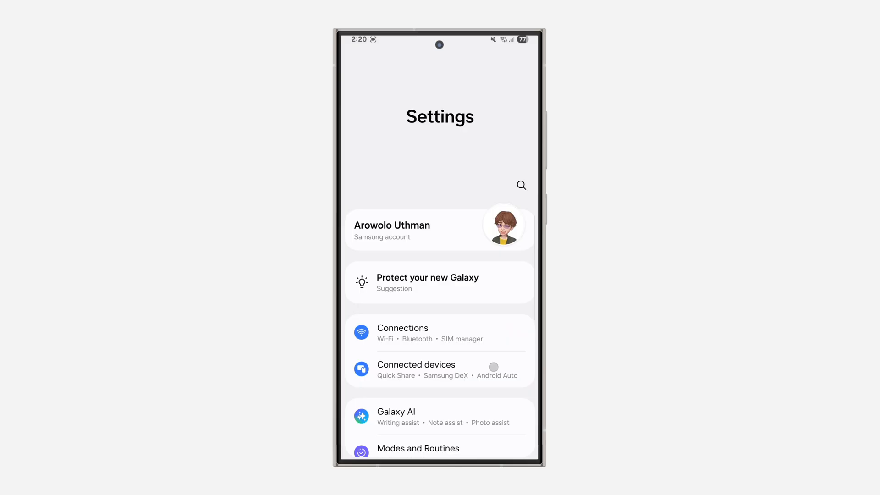
- Switch off Auto Blocker under Security and privacy
scroll("down", 3)
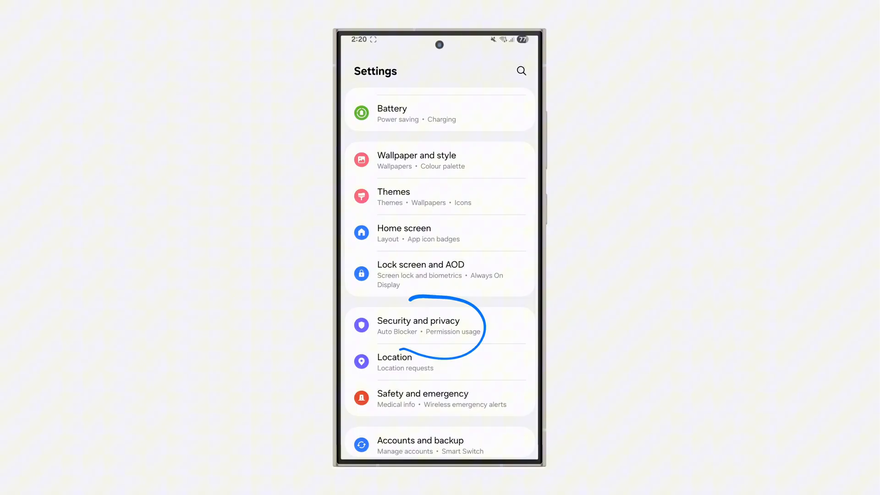
left_click(418, 320)
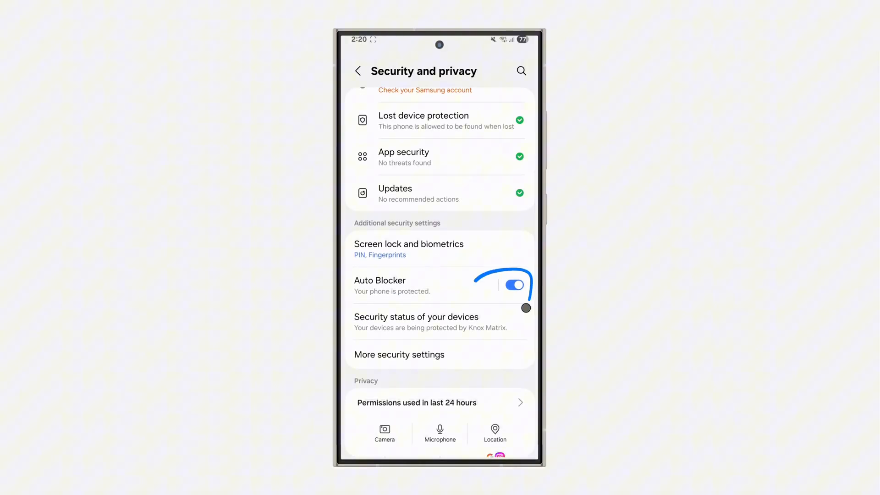
left_click(513, 285)
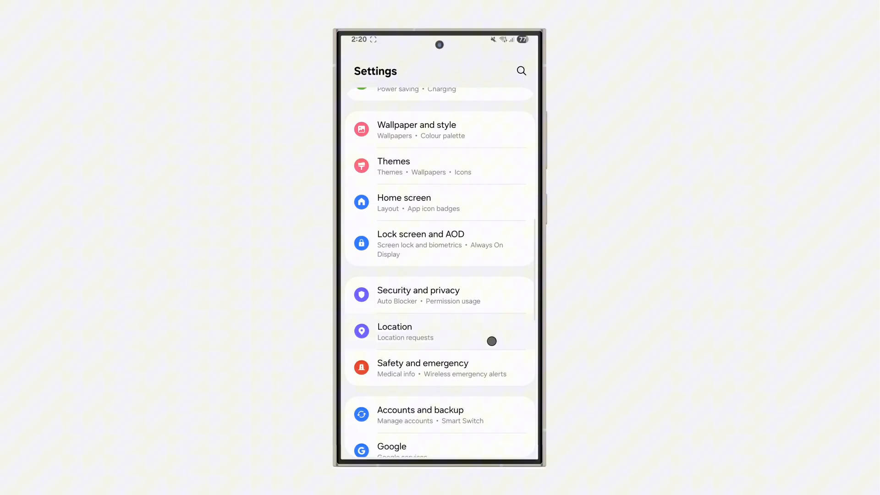
- Open Apps settings and its three-dot overflow menu
scroll("down", 3)
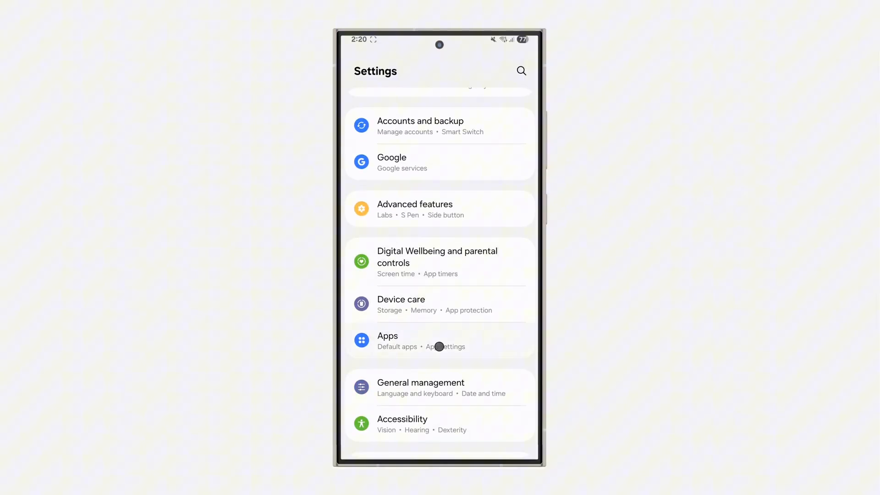
left_click(440, 340)
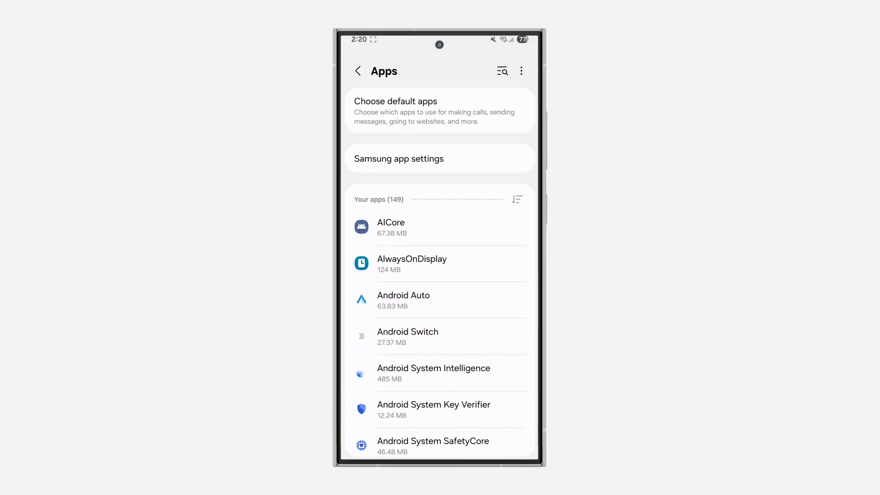
left_click(520, 70)
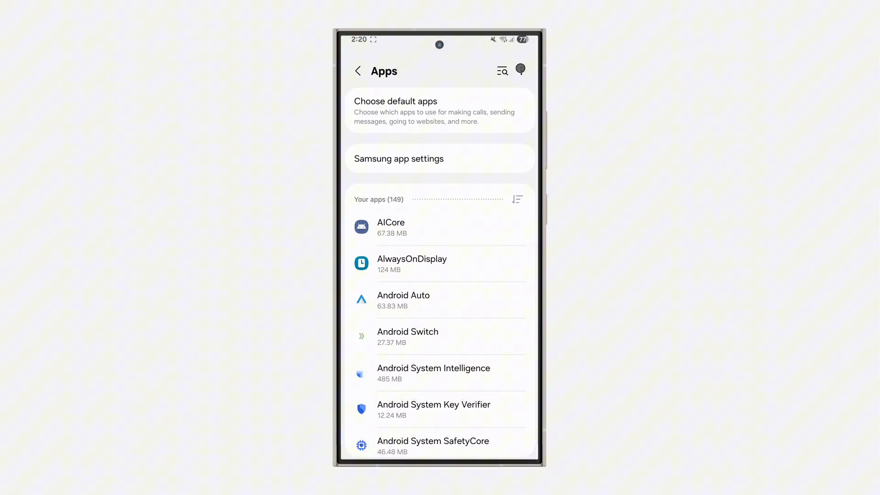
left_click(520, 69)
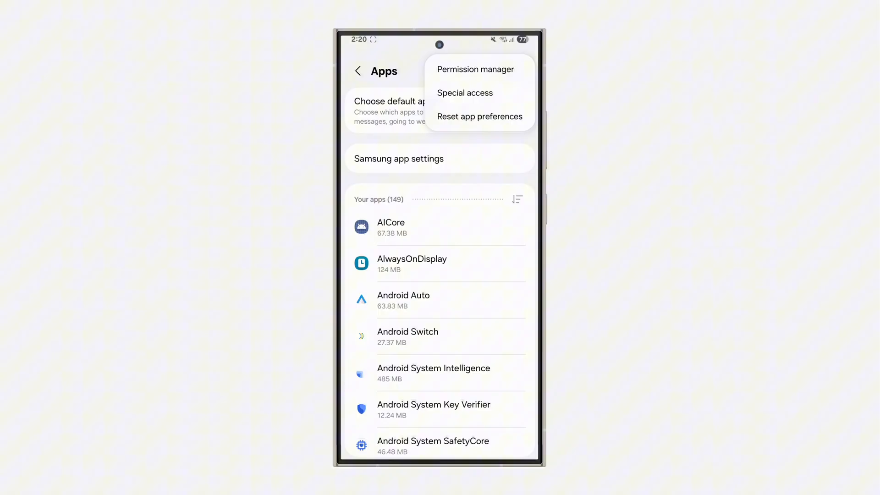
- Choose Special access from the Apps overflow menu
left_click(474, 69)
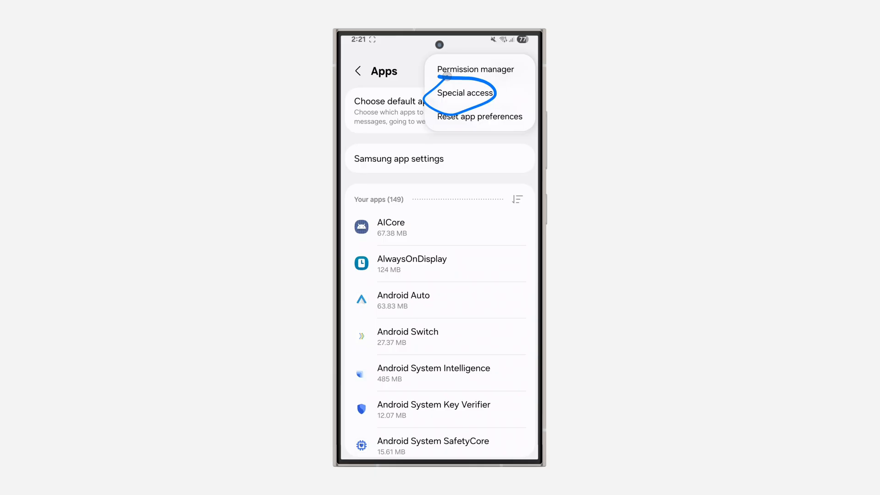
left_click(464, 92)
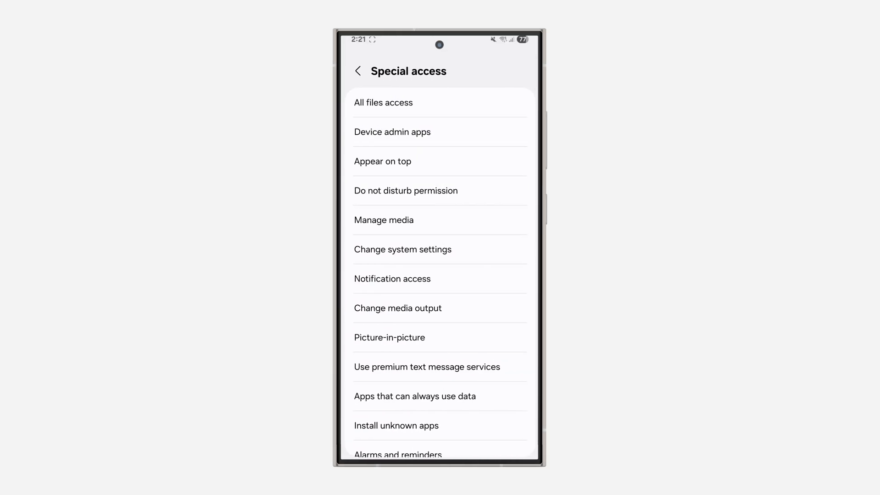
- Open Install unknown apps from the Special access list
scroll("down", 3)
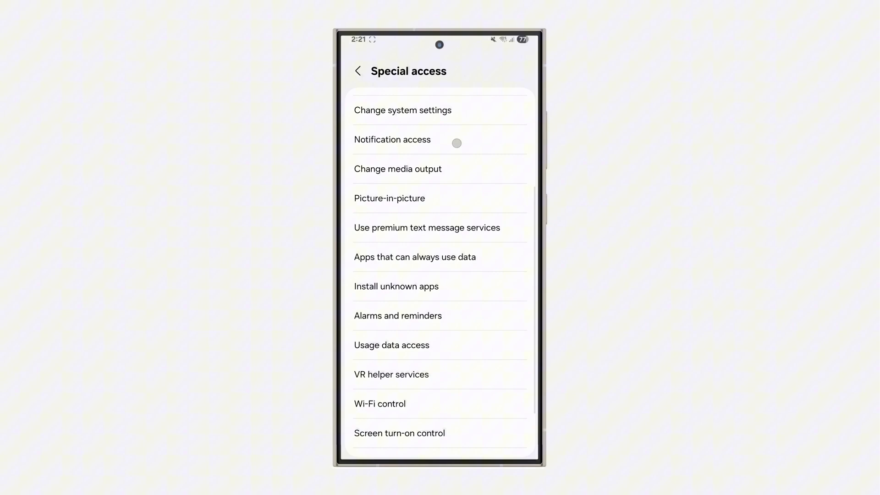
left_click(395, 286)
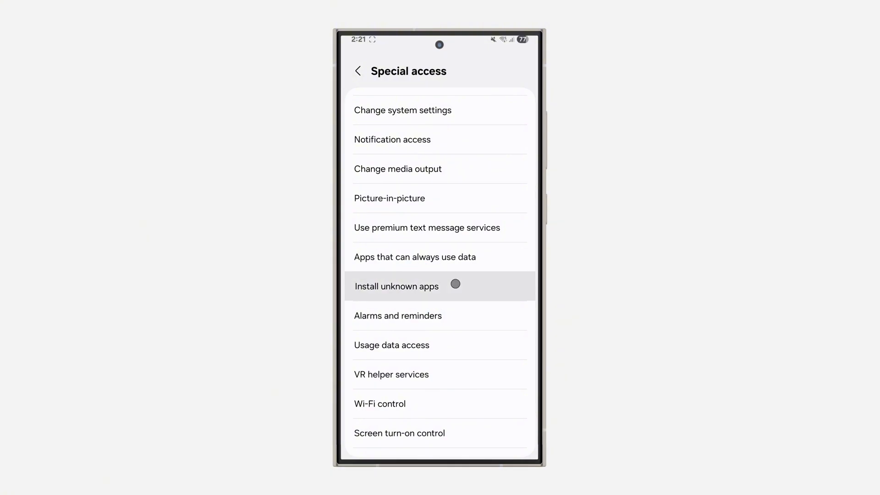
left_click(396, 286)
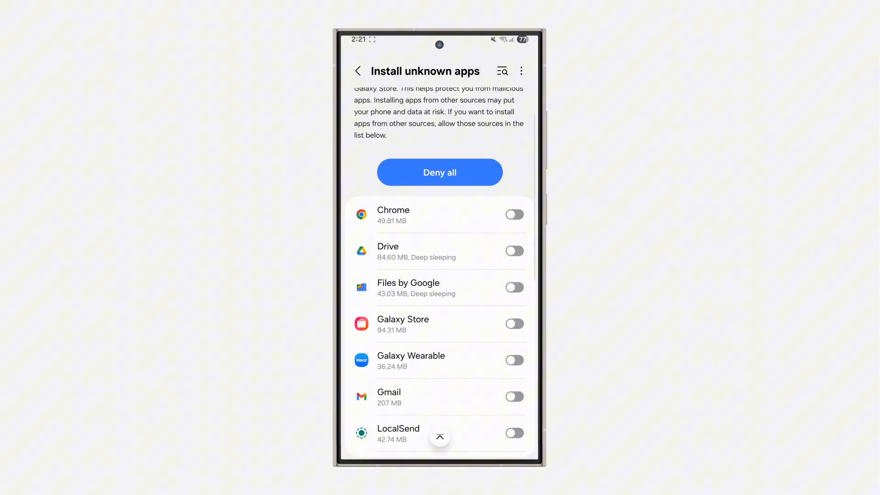